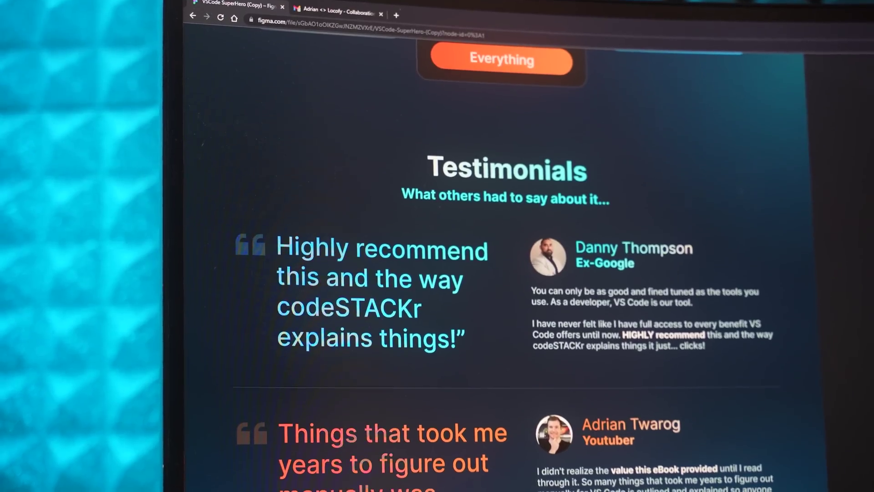
scroll(down, 3)
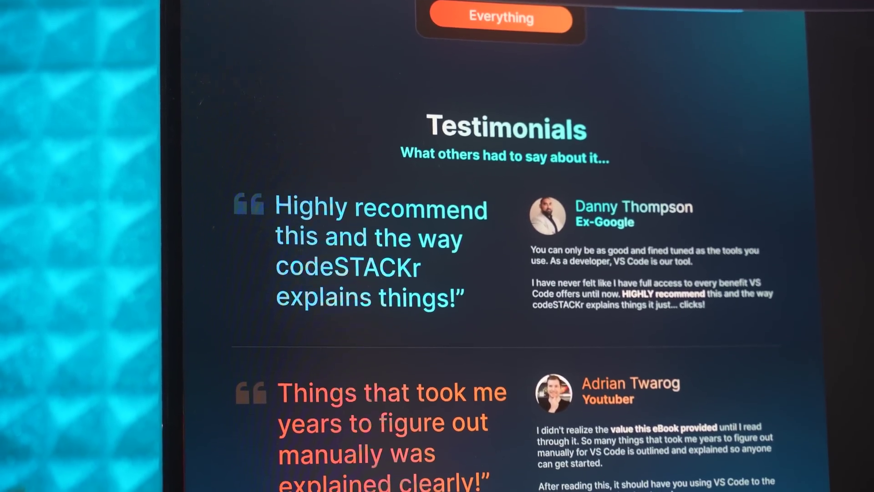
scroll(down, 3)
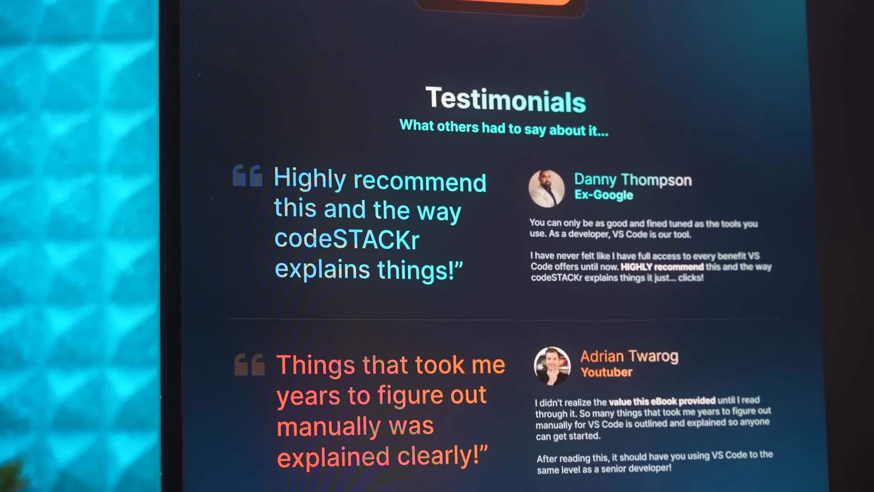